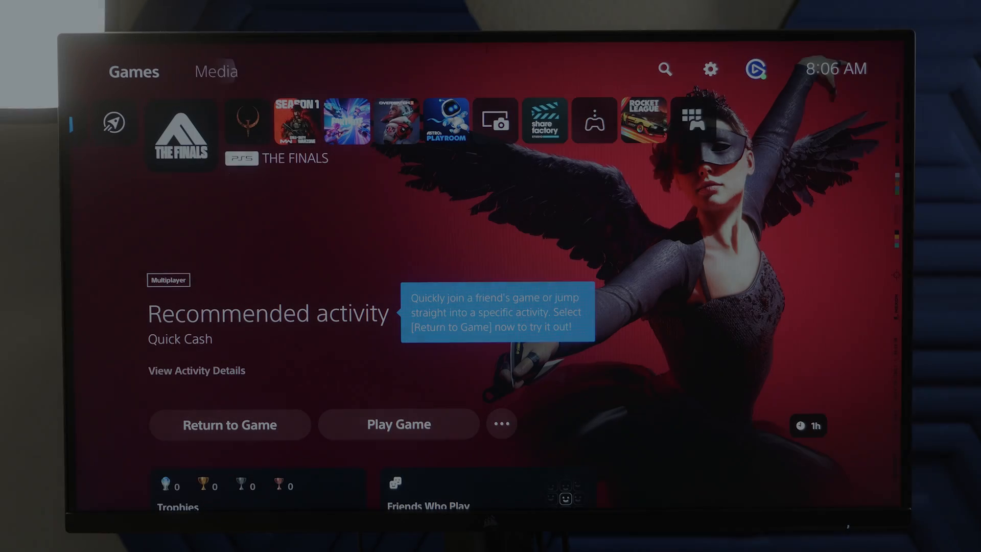
Step: Scroll the 4K X Windows downloads list to the 4K Capture Utility 1.7.11 card
{"action": "left_click", "coordinate": [713, 68]}
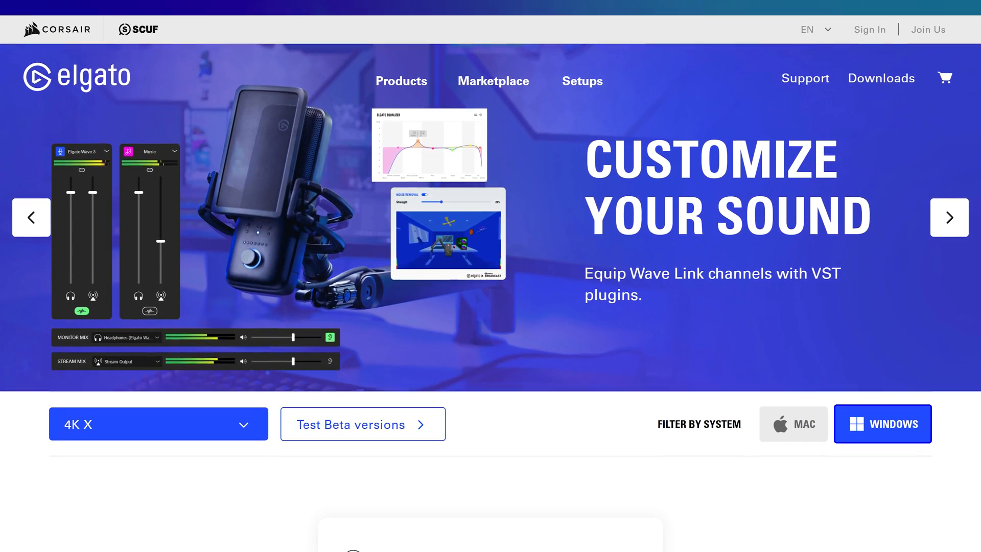
{"action": "scroll", "scroll_direction": "down", "scroll_amount": 3}
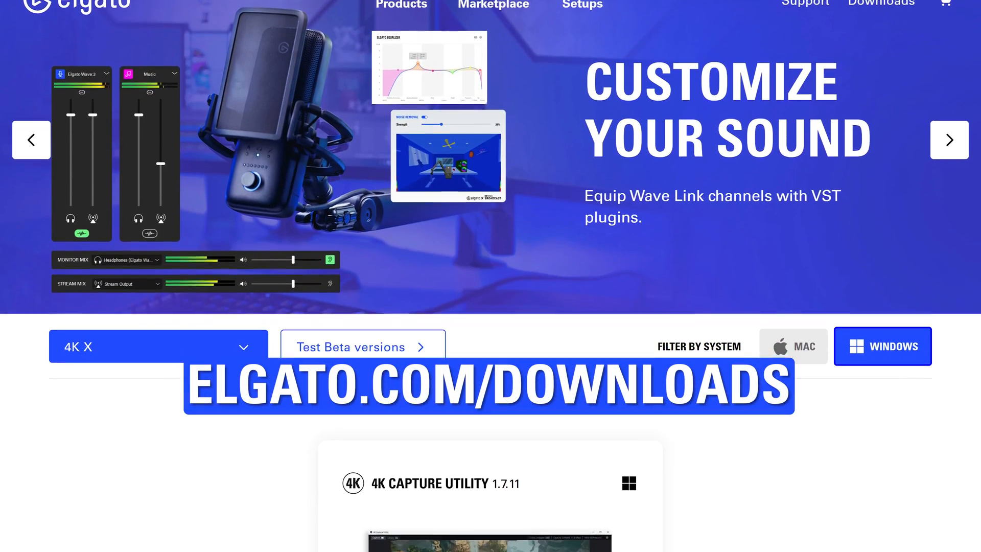
{"action": "scroll", "scroll_direction": "down", "scroll_amount": 3}
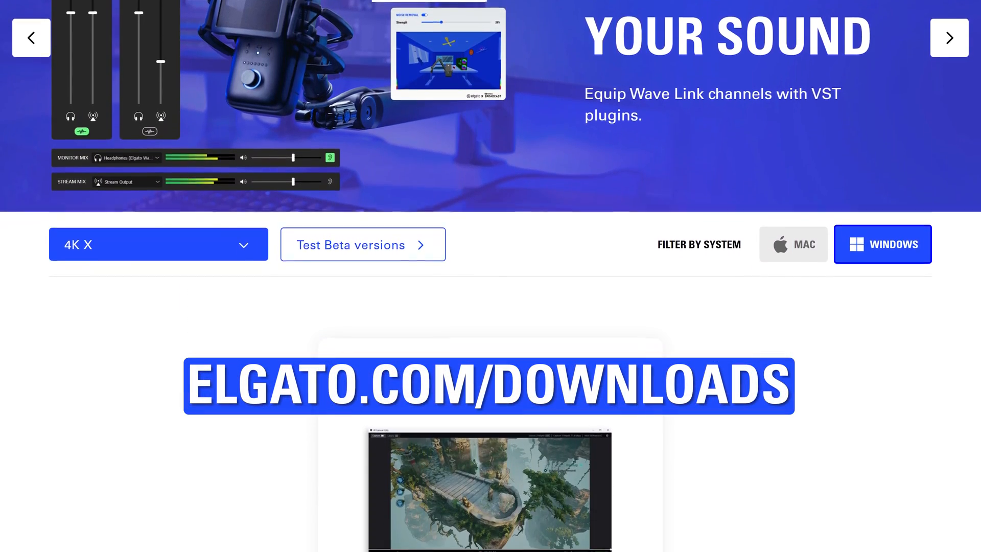
{"action": "scroll", "scroll_direction": "down", "scroll_amount": 3}
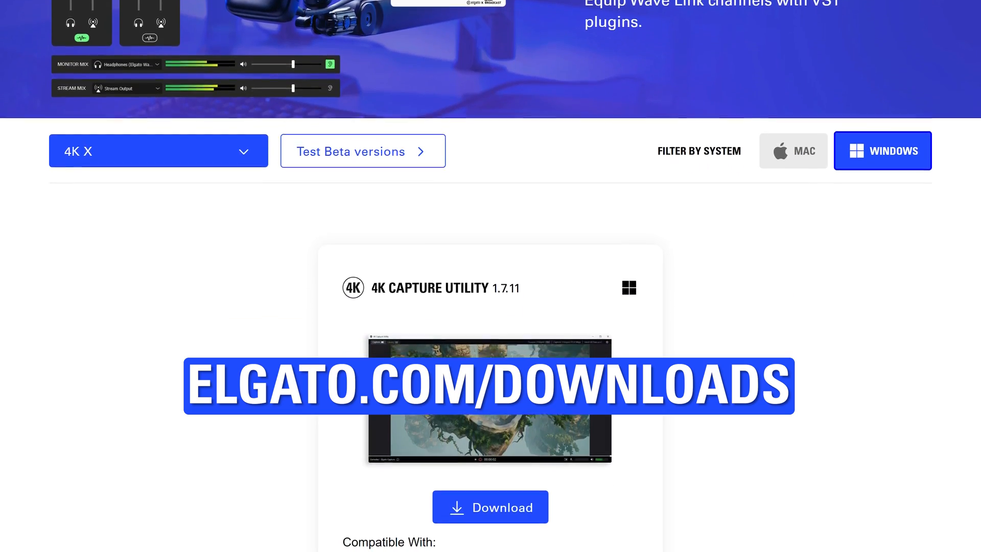
{"action": "scroll", "scroll_direction": "down", "scroll_amount": 3}
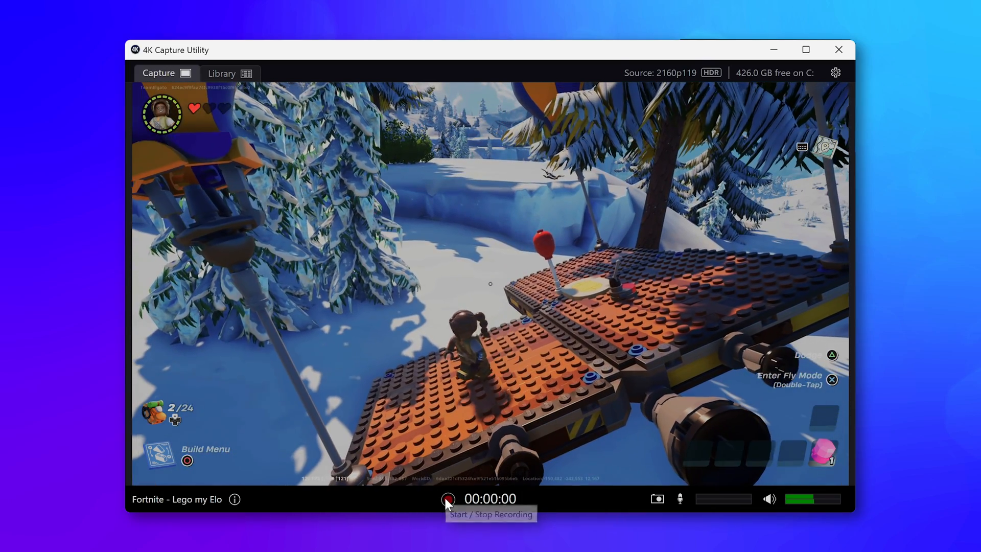
Step: Record a short Fortnite clip, then open the Lego my Elo clip's folder from the Library
{"action": "left_click", "coordinate": [448, 499]}
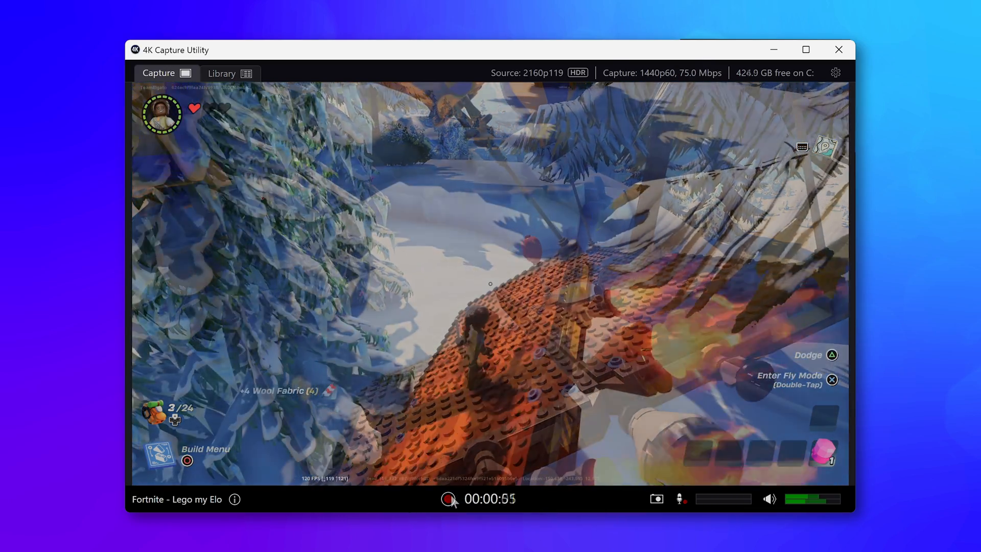
{"action": "left_click", "coordinate": [447, 499]}
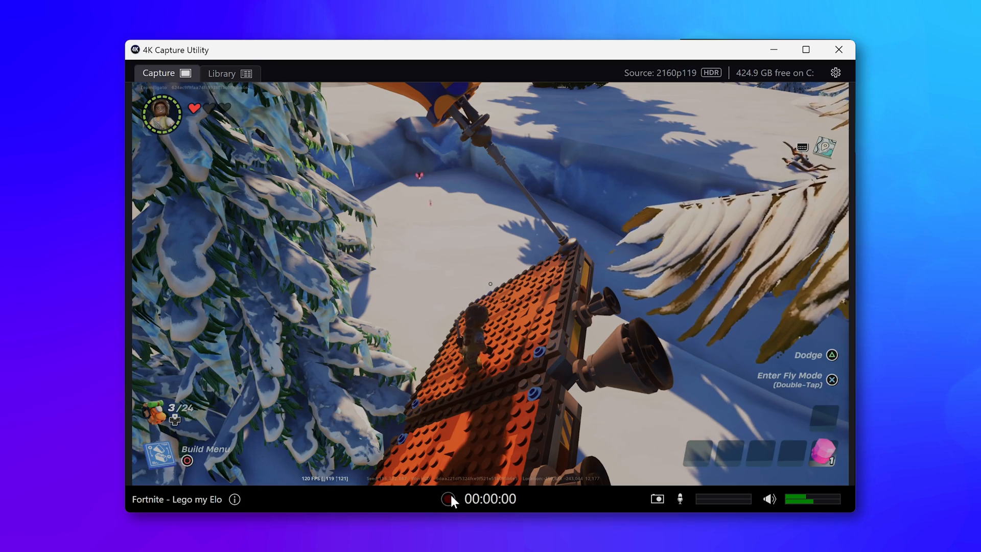
{"action": "left_click", "coordinate": [229, 73]}
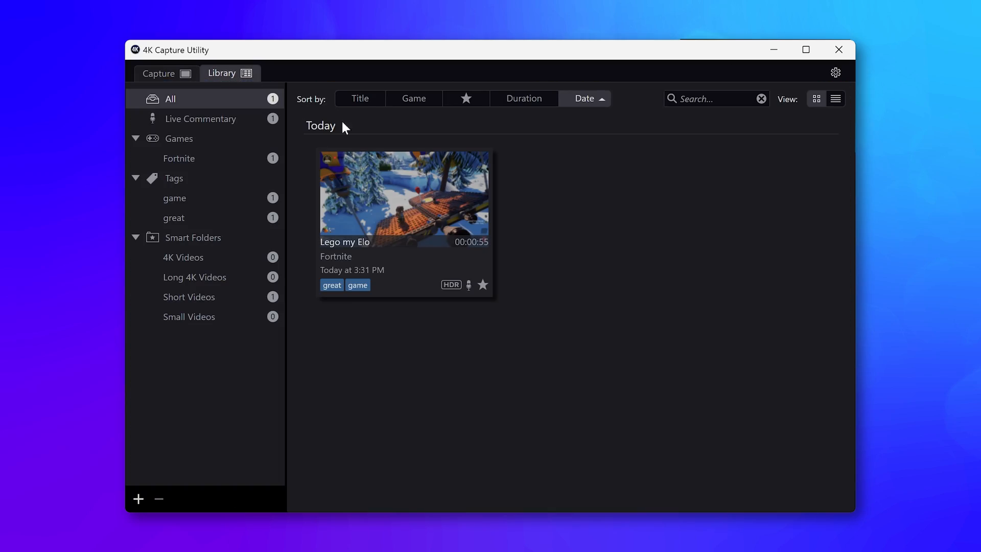
{"action": "double_click", "coordinate": [404, 200]}
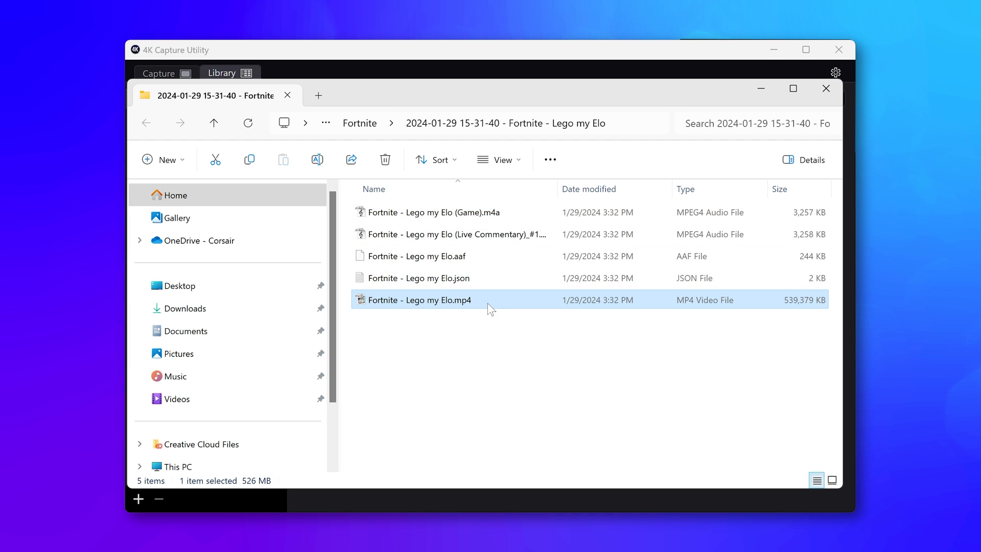
Step: Move the Bit Rate slider in the Recording preferences to change the capture Mbps
{"action": "left_click", "coordinate": [836, 72]}
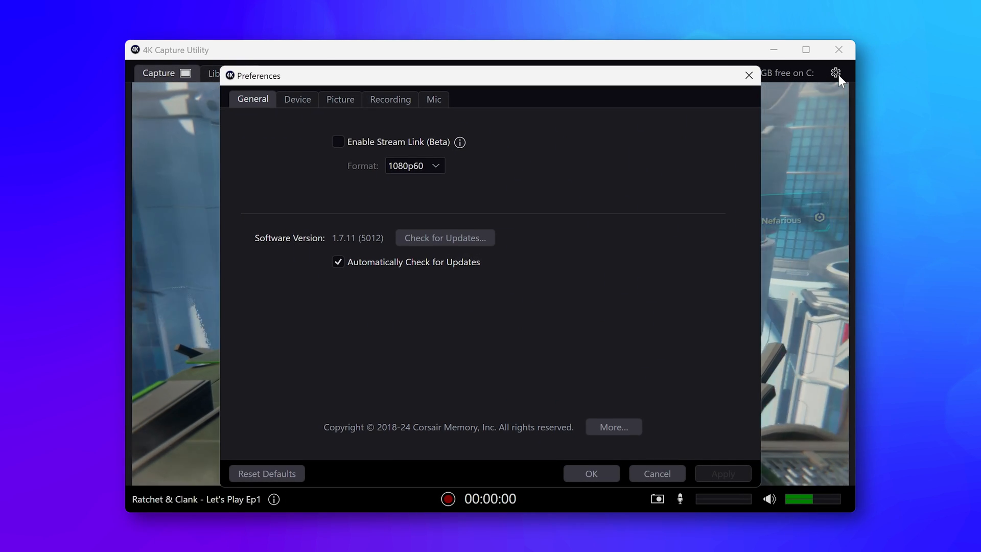
{"action": "left_click", "coordinate": [390, 99]}
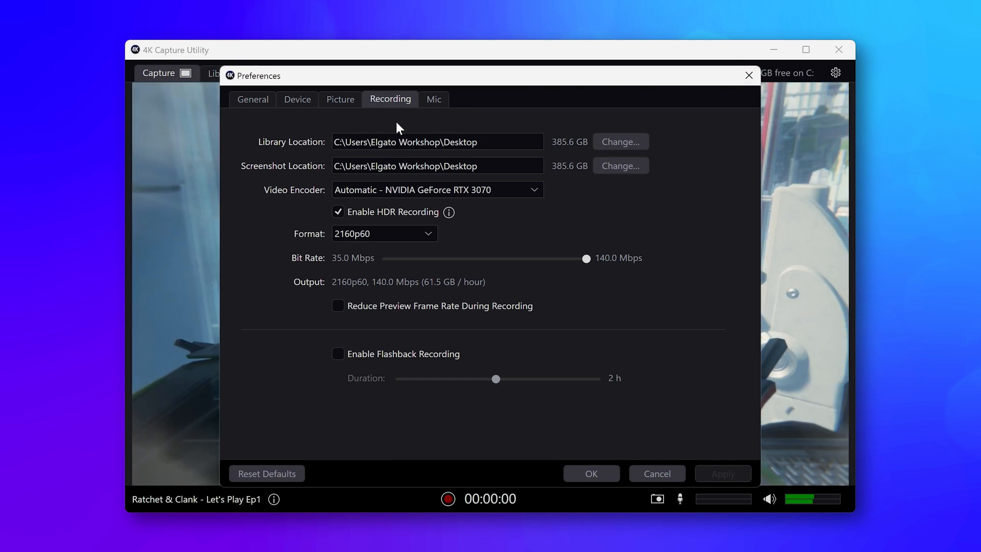
{"action": "left_click", "coordinate": [384, 234]}
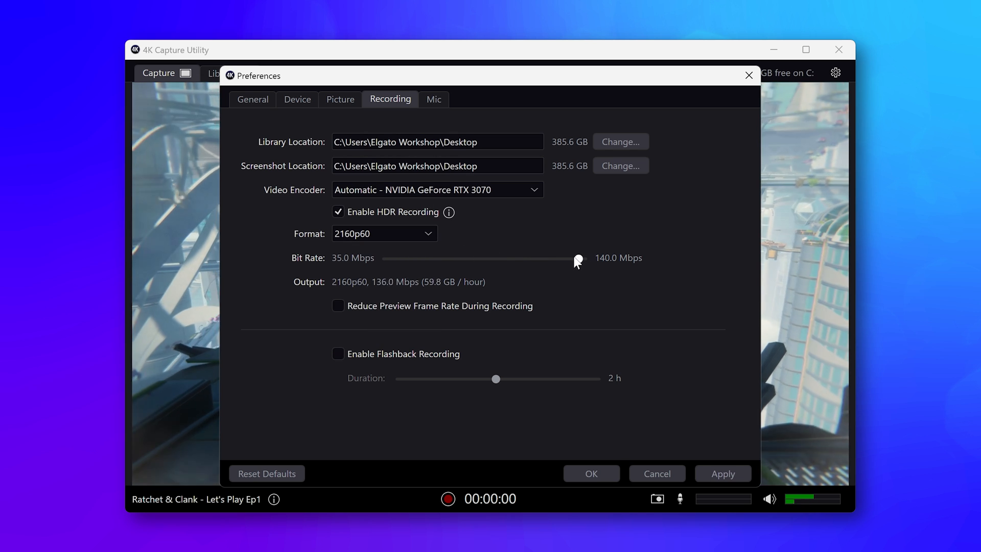
{"action": "left_click_drag", "start_coordinate": [576, 260], "coordinate": [480, 259]}
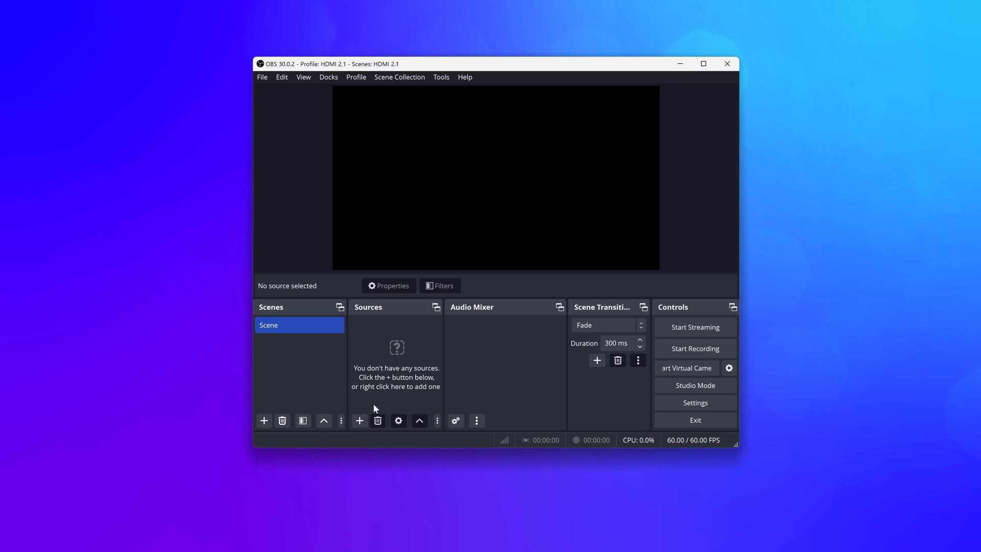
Step: Add a Video Capture Device source with Device set to Elgato 4K X
{"action": "left_click", "coordinate": [359, 421]}
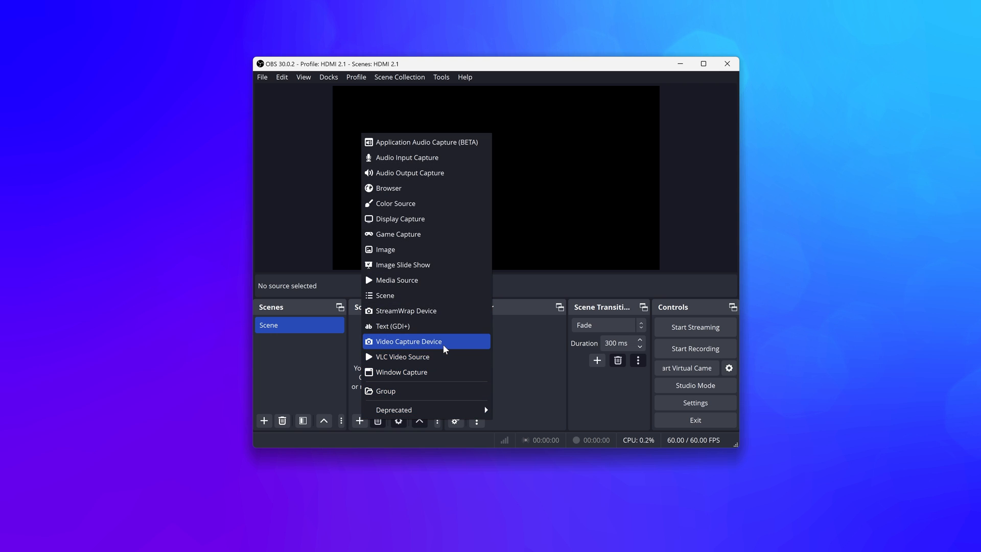
{"action": "left_click", "coordinate": [408, 341]}
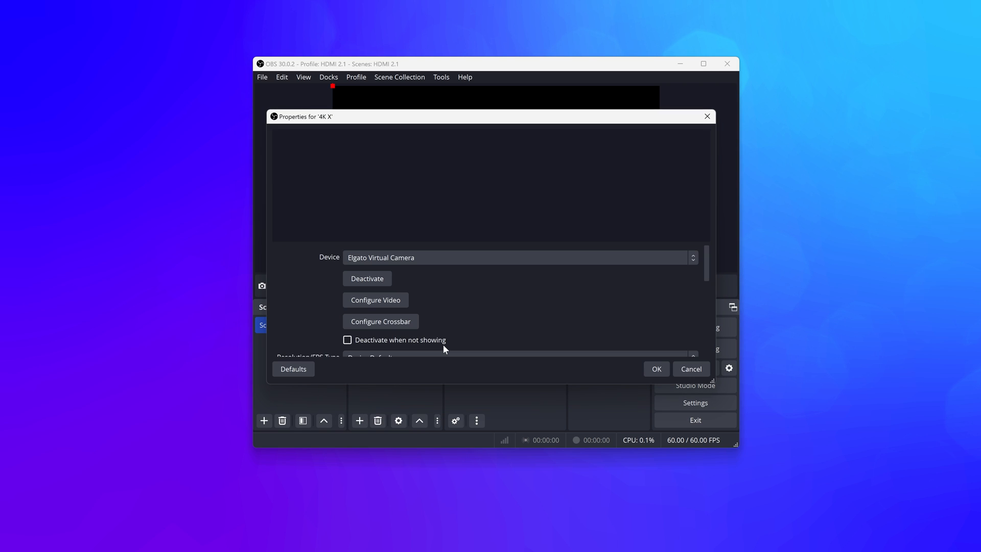
{"action": "left_click", "coordinate": [520, 258]}
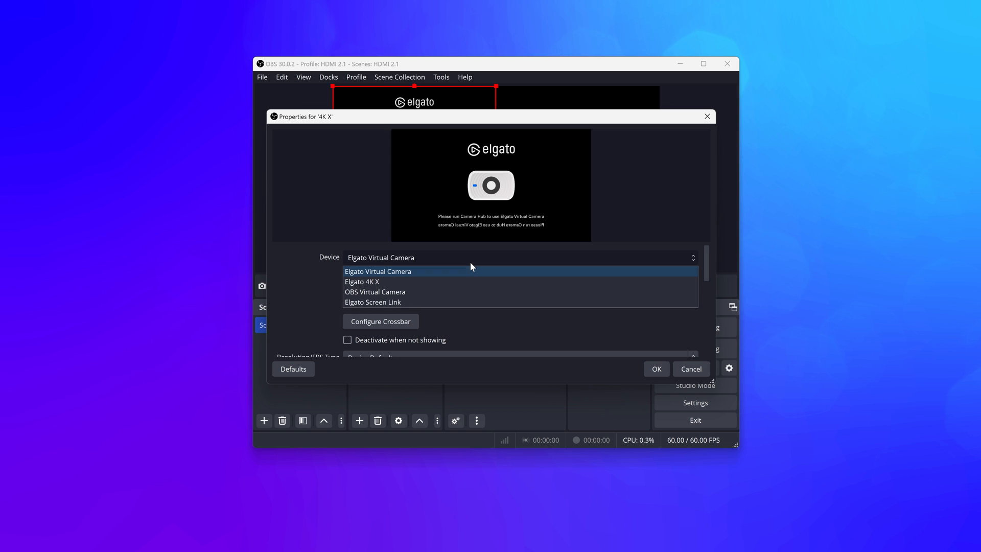
{"action": "left_click", "coordinate": [361, 281]}
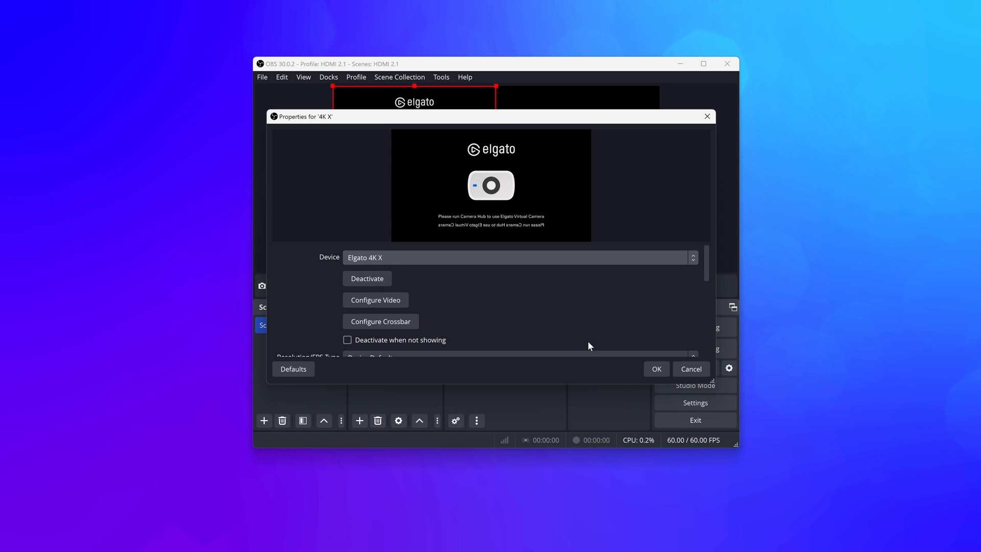
{"action": "left_click", "coordinate": [656, 369]}
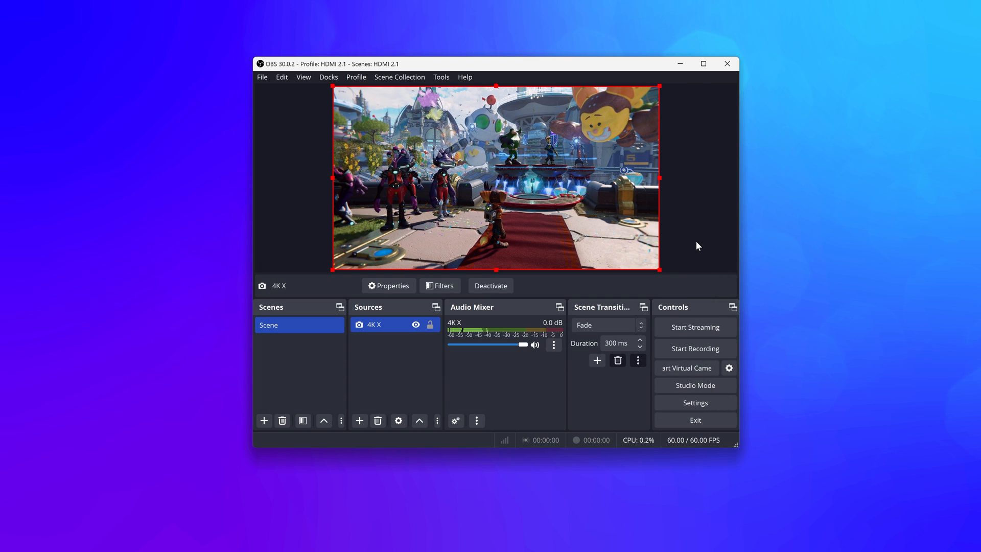
{"action": "left_click", "coordinate": [703, 63]}
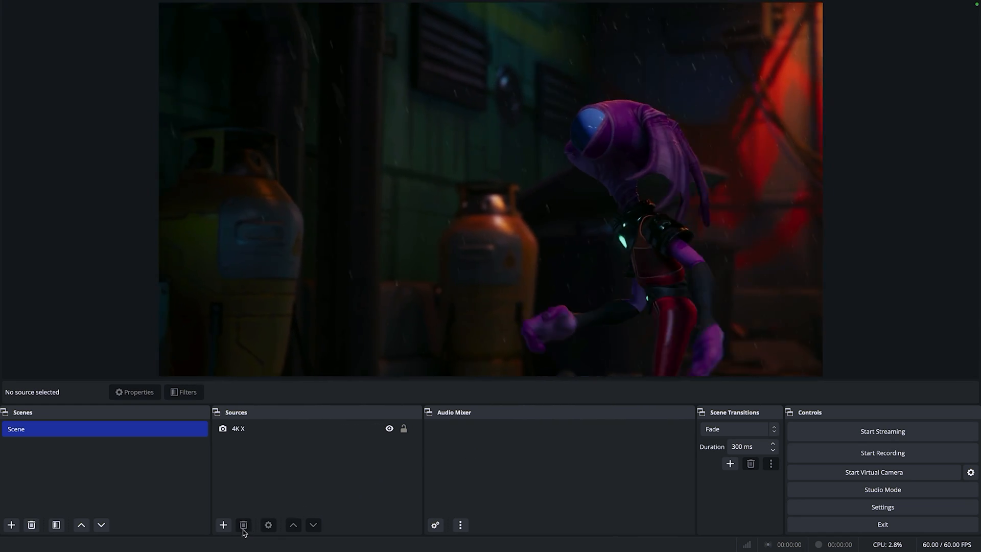
Step: Start adding another source under Sources and confirm creating it as new
{"action": "left_click", "coordinate": [223, 524]}
{"action": "type", "text": "4K"}
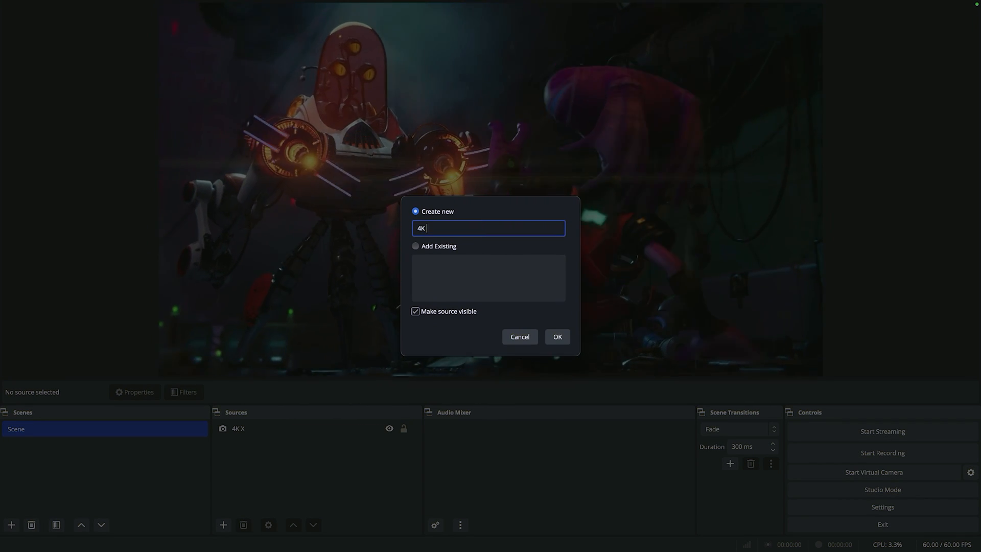
{"action": "left_click", "coordinate": [557, 337]}
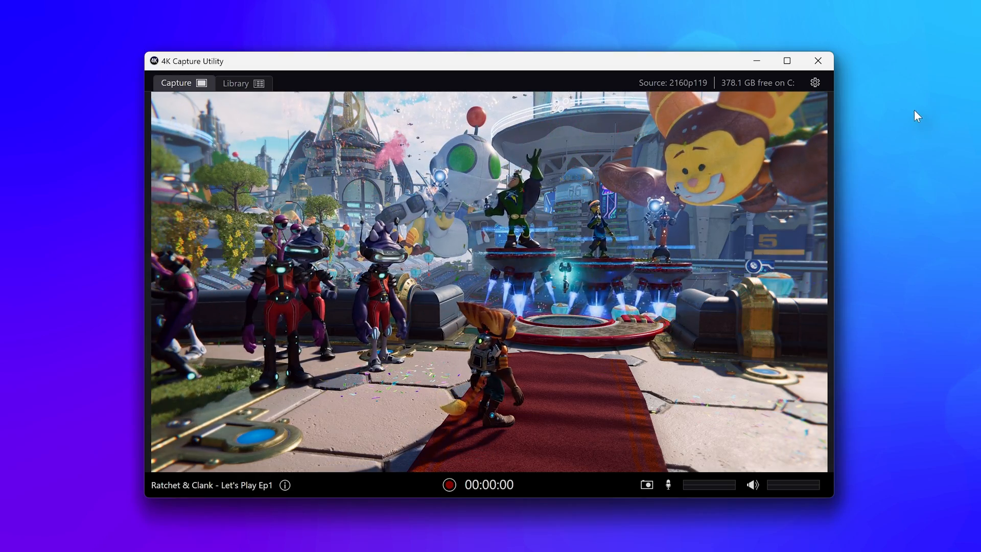
Step: Set Audio Input to Analog Audio in the Device preferences and apply it
{"action": "left_click", "coordinate": [814, 82]}
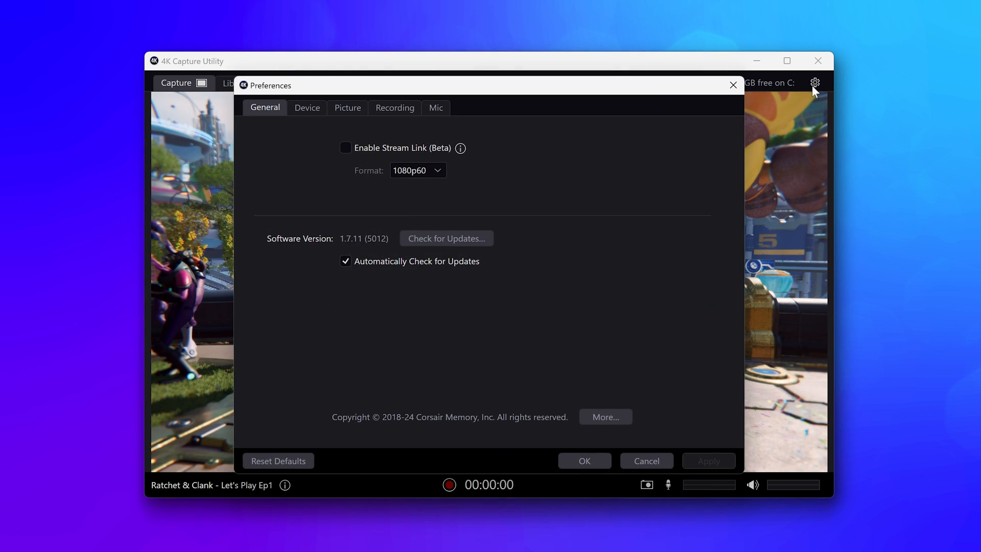
{"action": "left_click", "coordinate": [306, 108]}
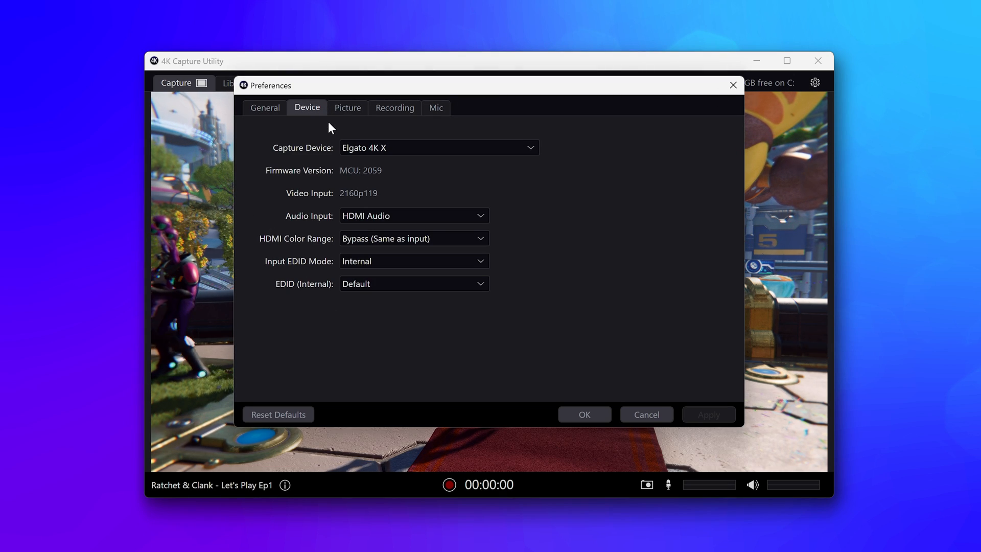
{"action": "left_click", "coordinate": [414, 216]}
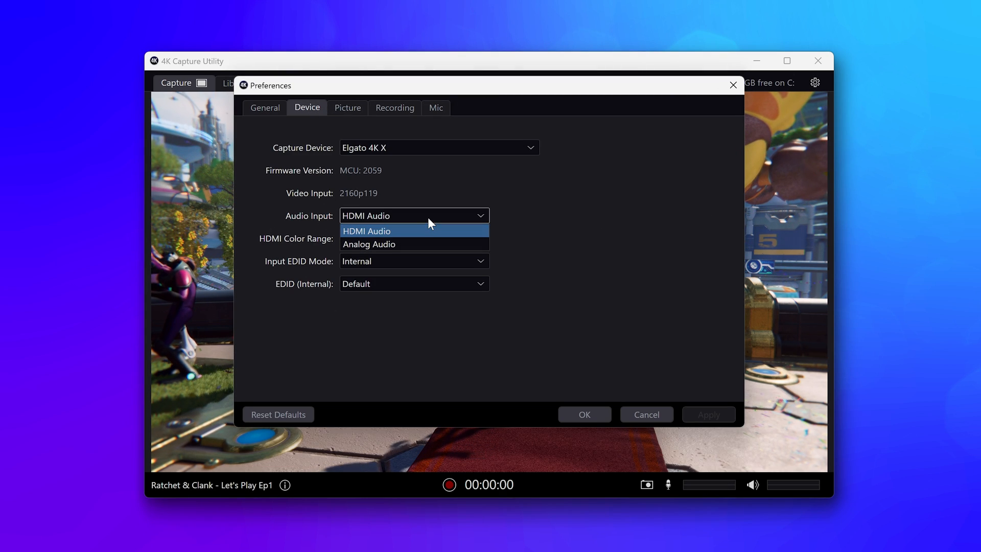
{"action": "left_click", "coordinate": [368, 244]}
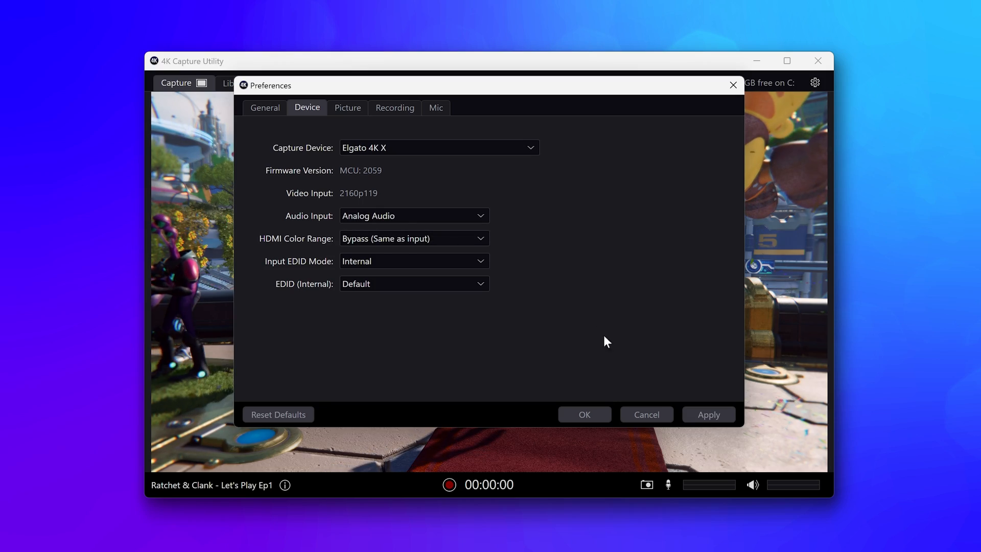
{"action": "left_click", "coordinate": [585, 415]}
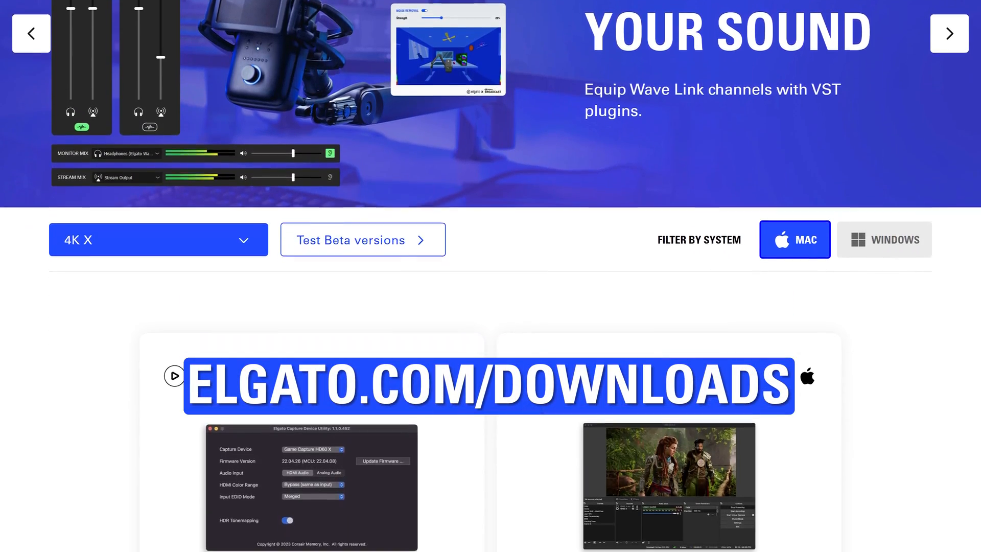
Step: Scroll down the Mac download results for the 4K X
{"action": "scroll", "scroll_direction": "down", "scroll_amount": 3}
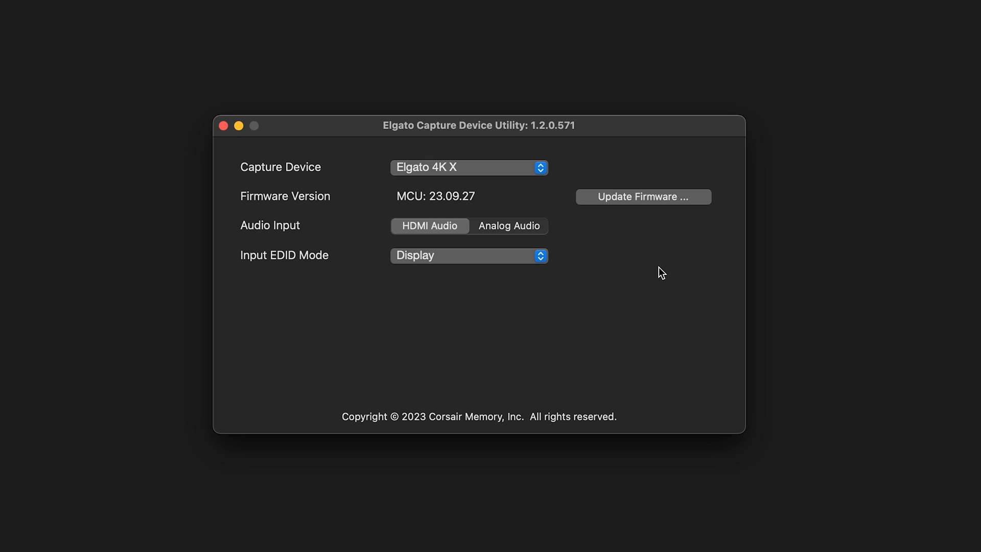
{"action": "mouse_move", "coordinate": [290, 231]}
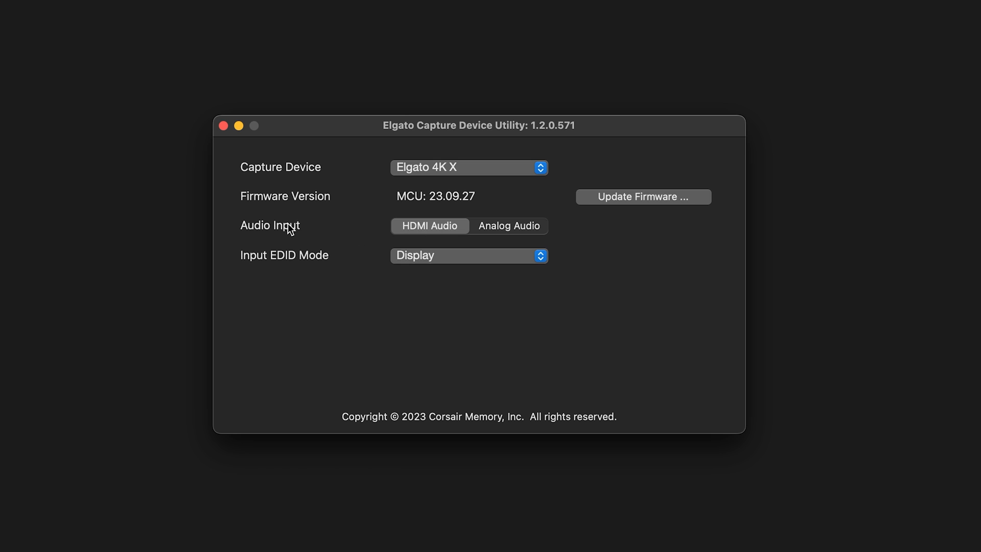
{"action": "mouse_move", "coordinate": [502, 235]}
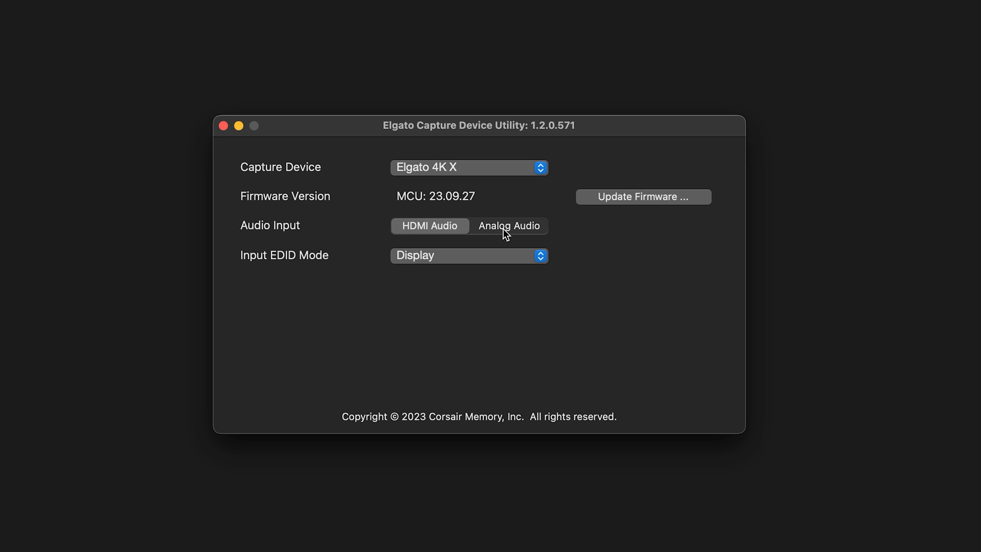
Step: Select the Analog Audio option next to Audio Input
{"action": "left_click", "coordinate": [508, 225]}
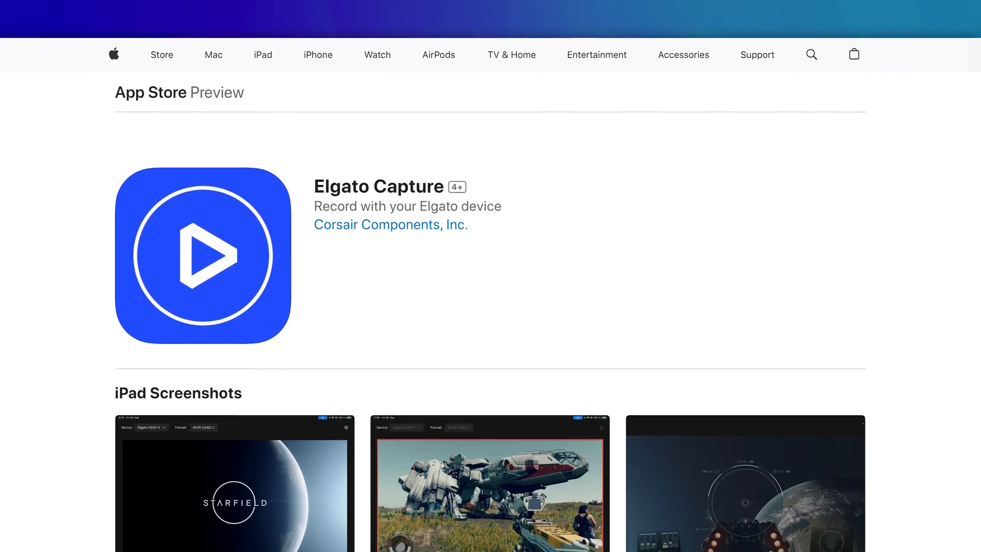
Step: Scroll down to the Elgato Capture app's iPad screenshots and description
{"action": "scroll", "scroll_direction": "down", "scroll_amount": 3}
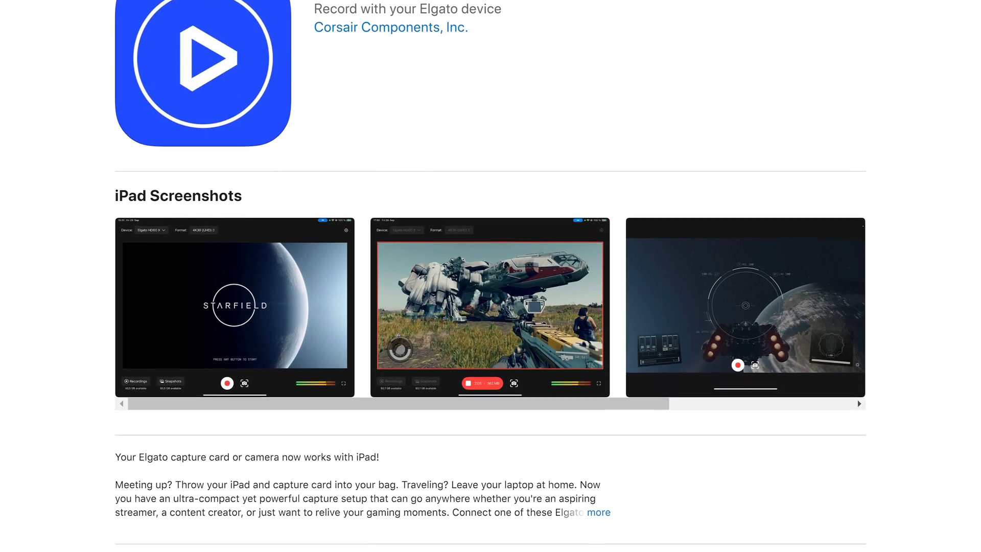
{"action": "scroll", "scroll_direction": "down", "scroll_amount": 3}
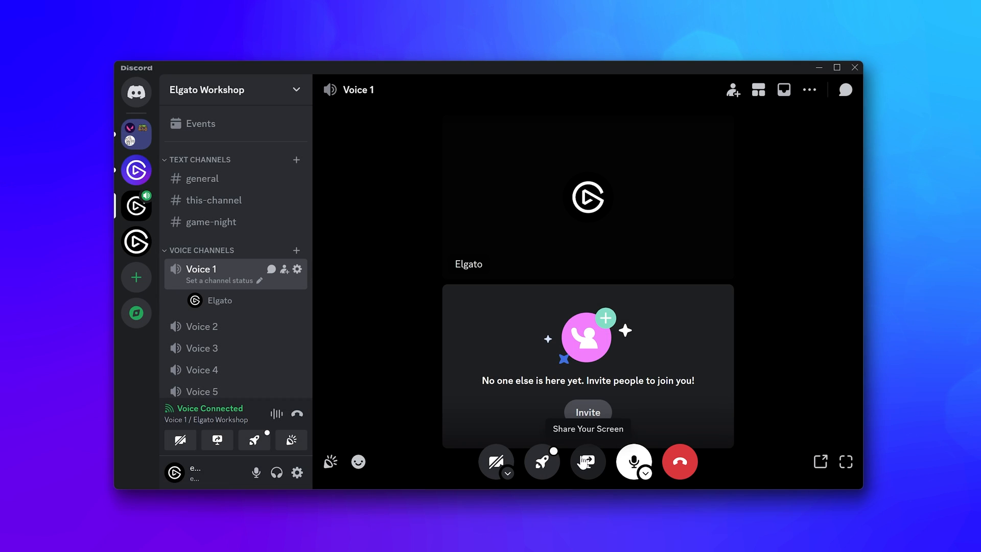
Step: Share the Elgato 4K X capture device in Voice 1, with Elgato 4K X as audio
{"action": "left_click", "coordinate": [588, 461]}
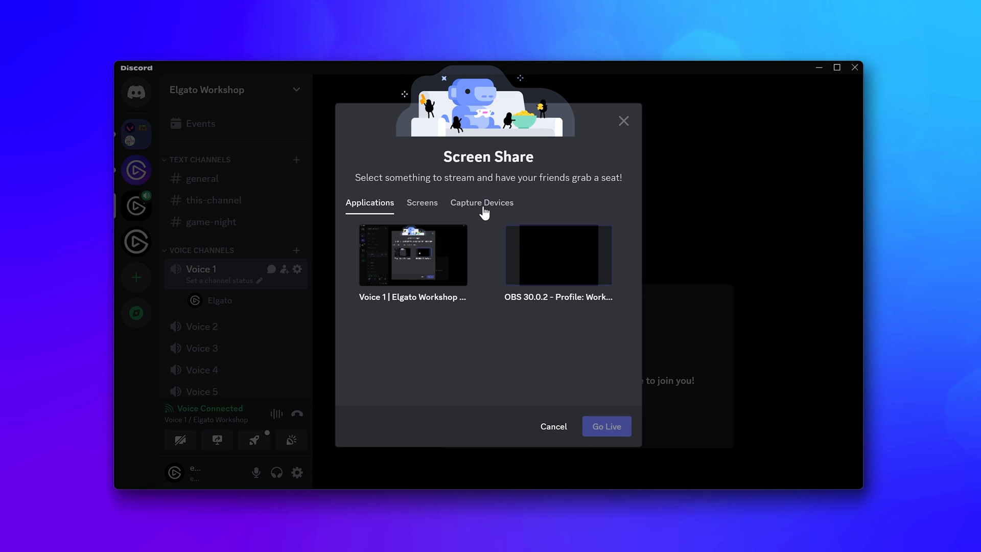
{"action": "left_click", "coordinate": [482, 202]}
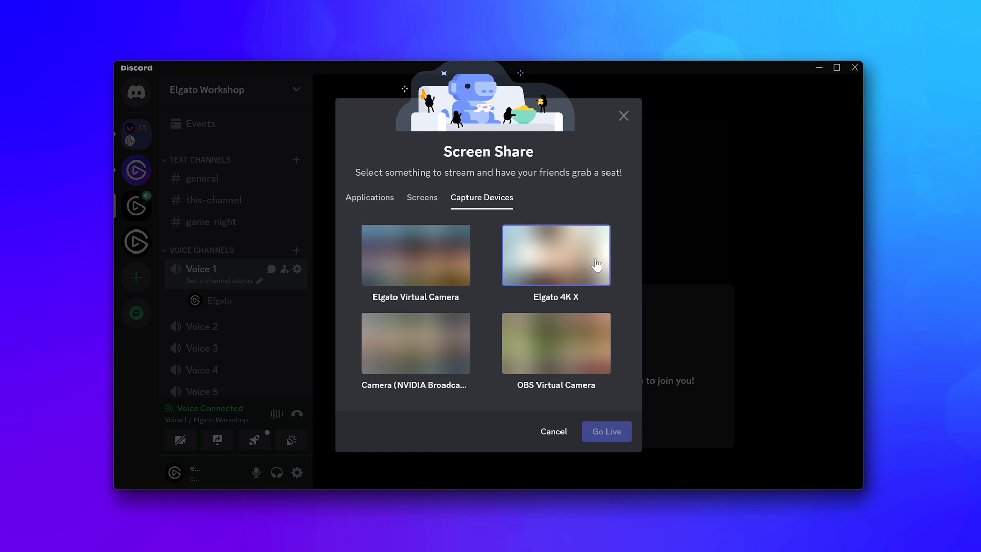
{"action": "left_click", "coordinate": [556, 255]}
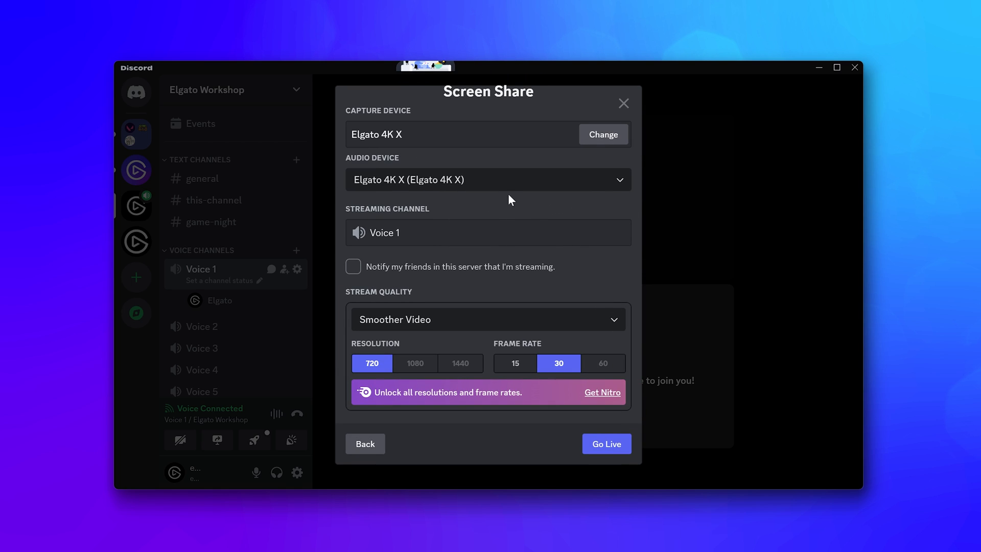
{"action": "left_click", "coordinate": [488, 180]}
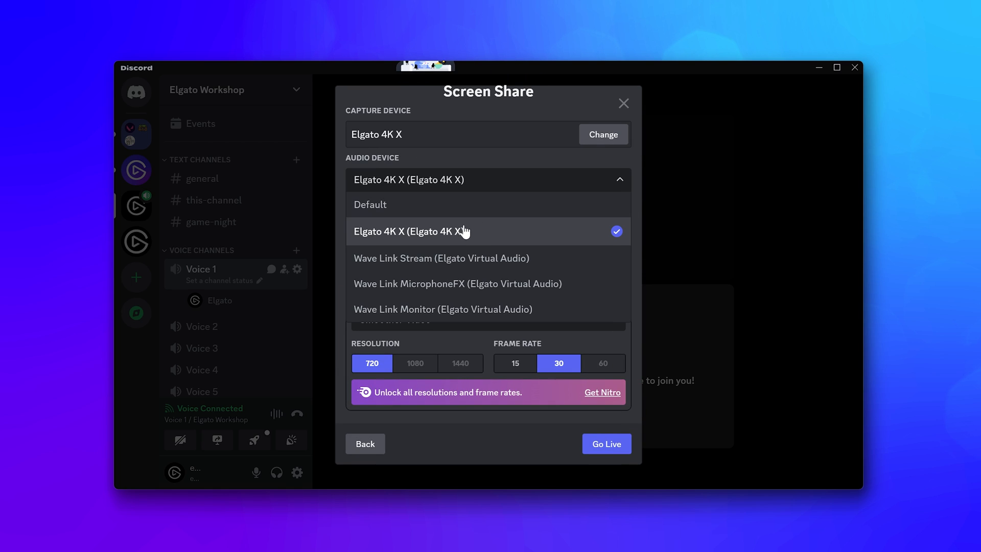
{"action": "left_click", "coordinate": [607, 444]}
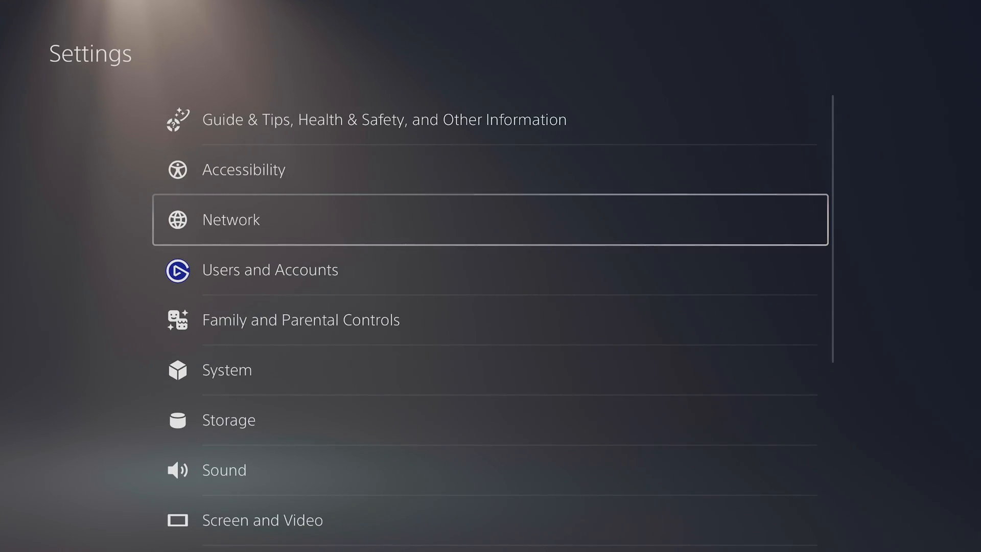
Step: Open the PS5 Screen and Video settings to view the 2160p video output options
{"action": "scroll", "scroll_direction": "down", "scroll_amount": 3}
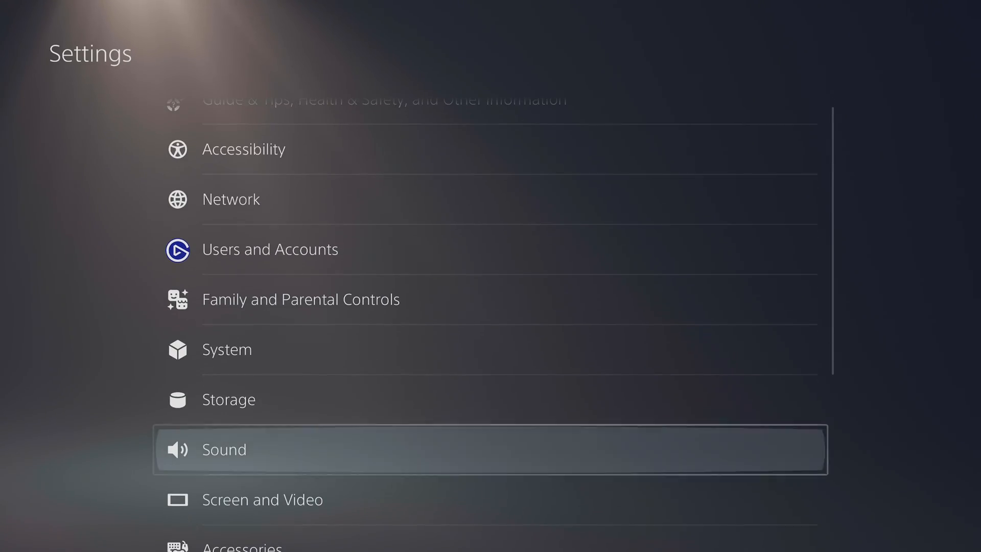
{"action": "left_click", "coordinate": [262, 498]}
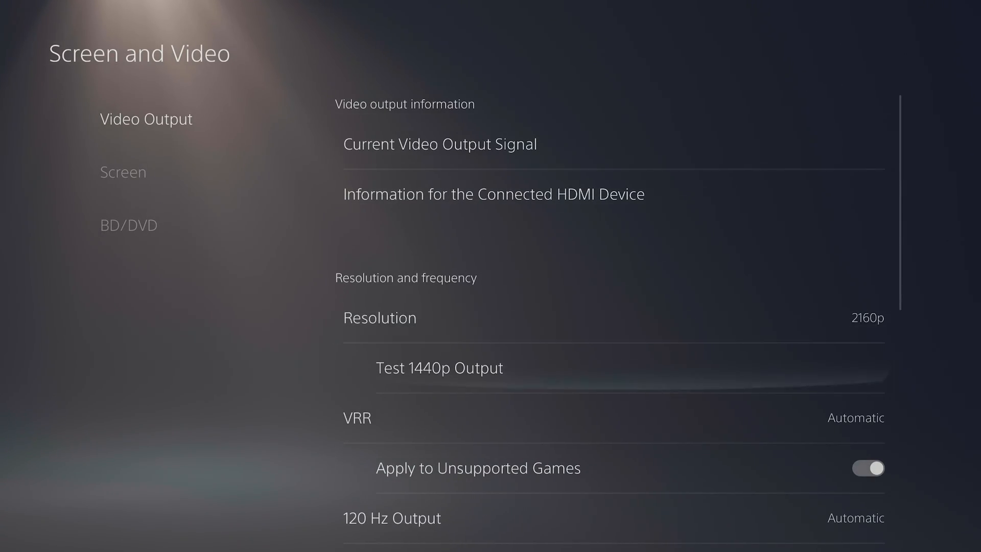
{"action": "scroll", "scroll_direction": "down", "scroll_amount": 3}
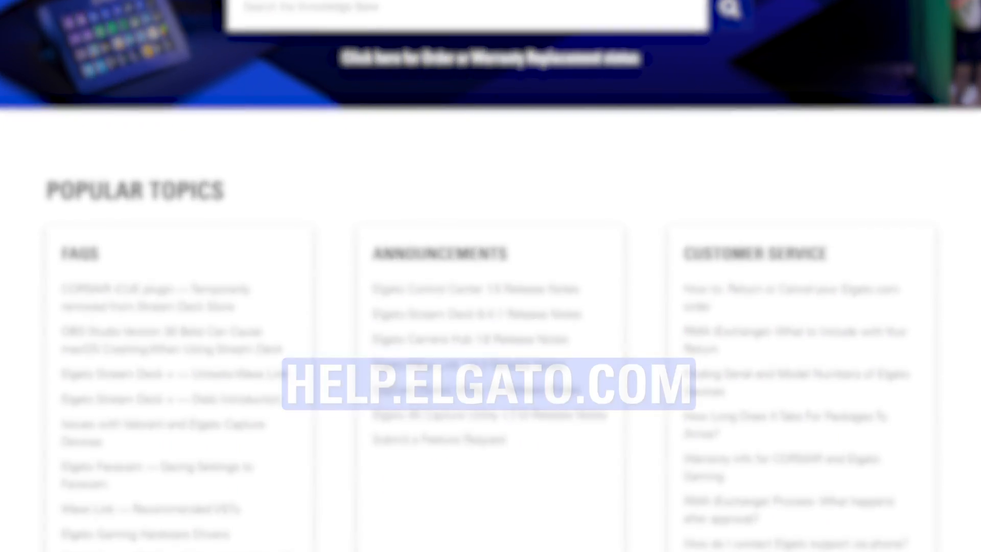
Step: Scroll the Elgato help site past Popular Topics down to Browse All Topics
{"action": "scroll", "scroll_direction": "down", "scroll_amount": 3}
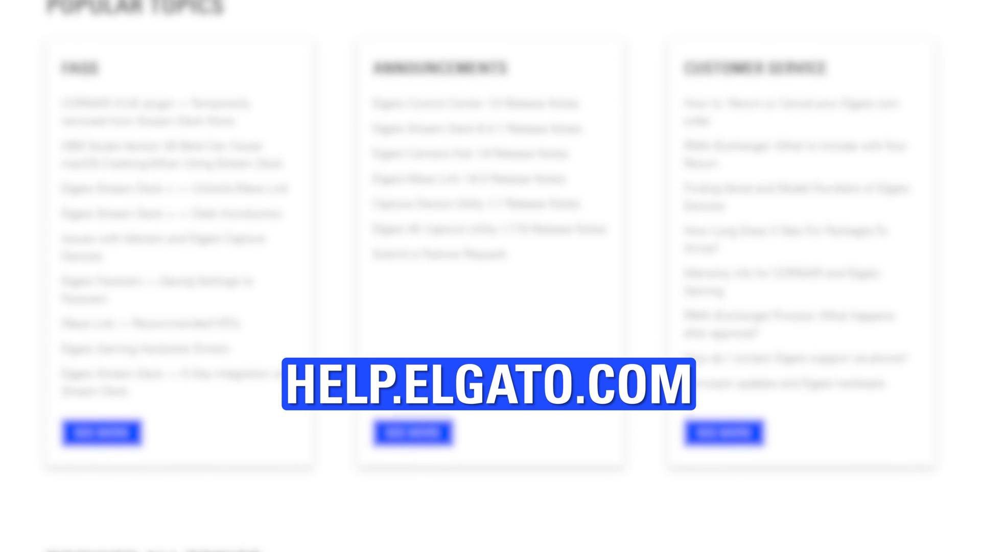
{"action": "scroll", "scroll_direction": "down", "scroll_amount": 3}
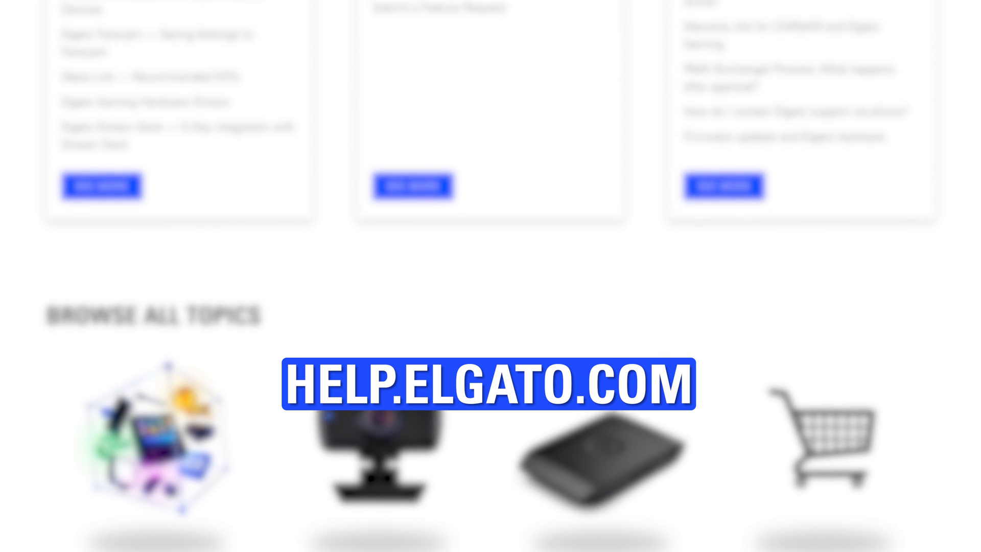